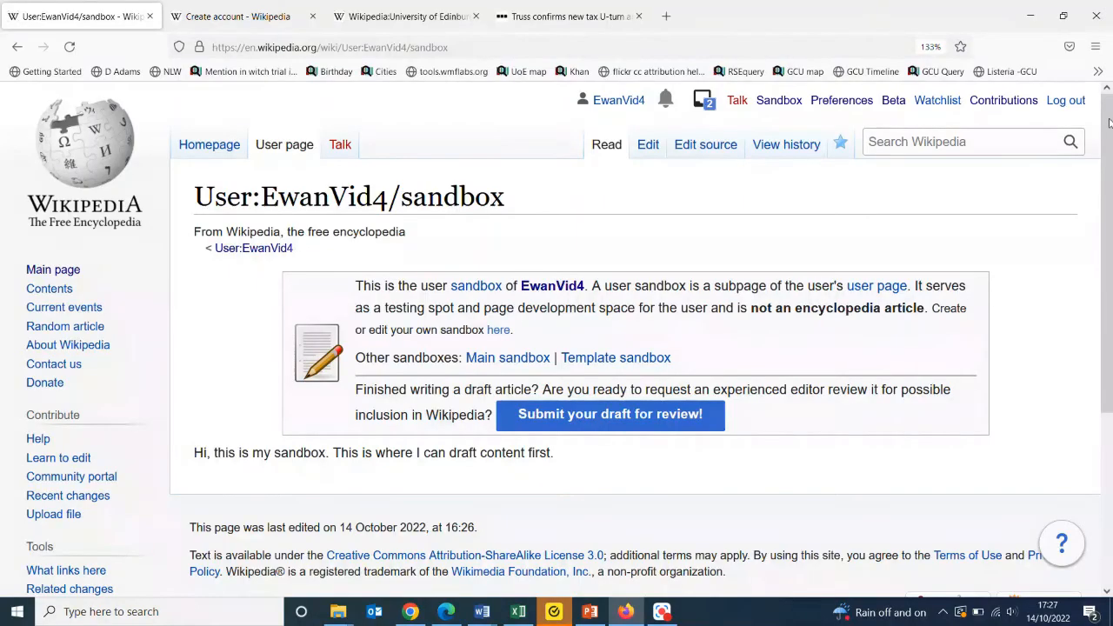
Step: Go to the user's own talk page from the personal toolbar
click(737, 100)
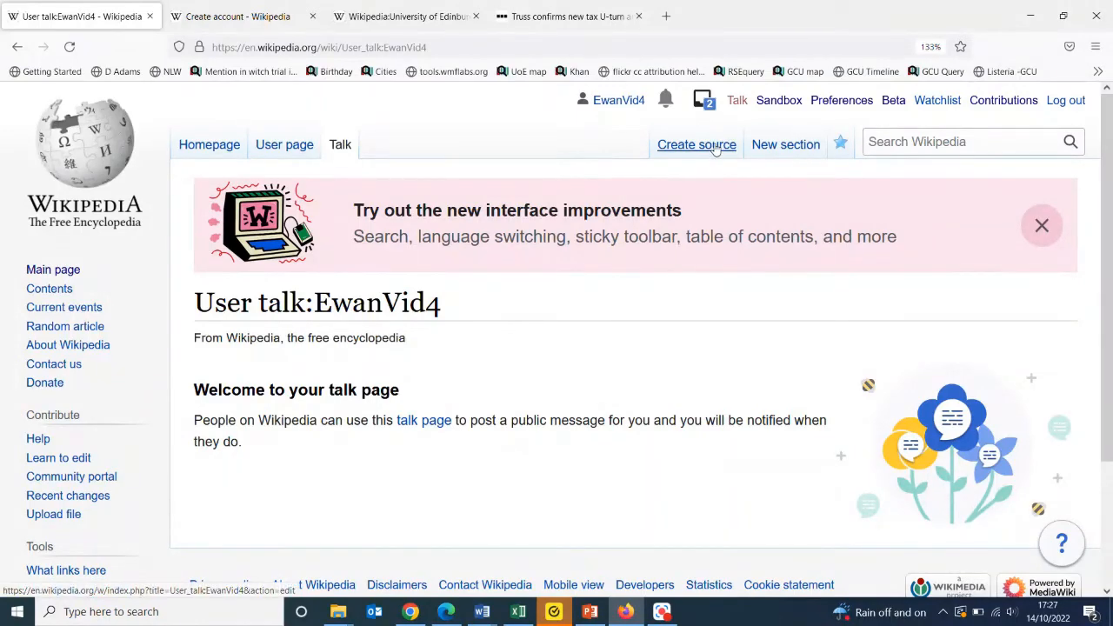
Step: Start the talk page in source and write "Hi, this is my talk page. Feel free to leave me a message."
click(696, 144)
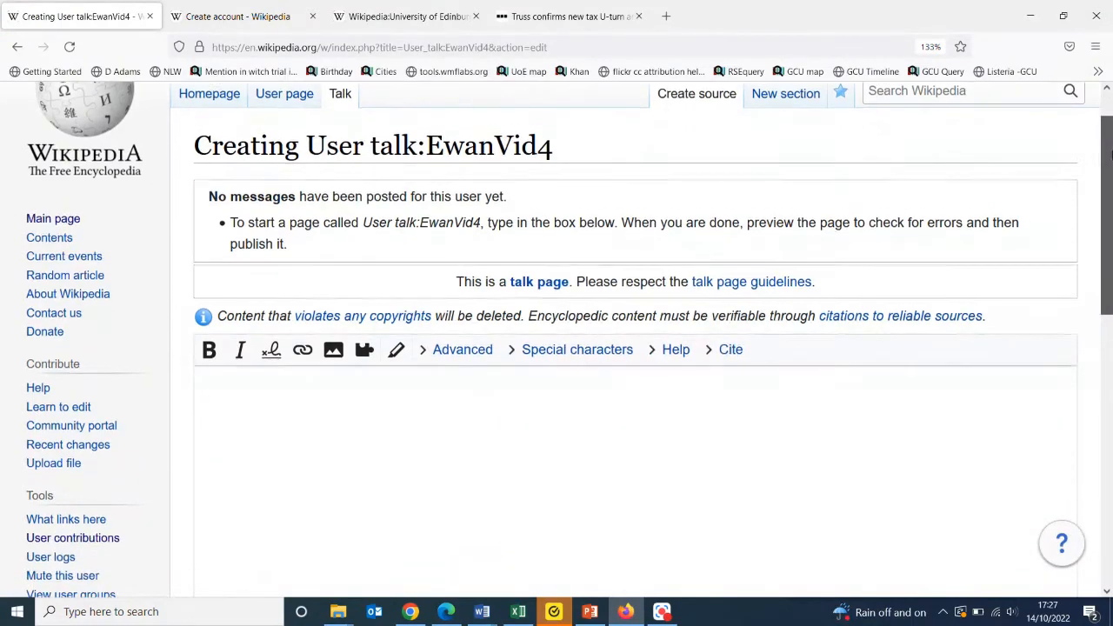
scroll(down, 3)
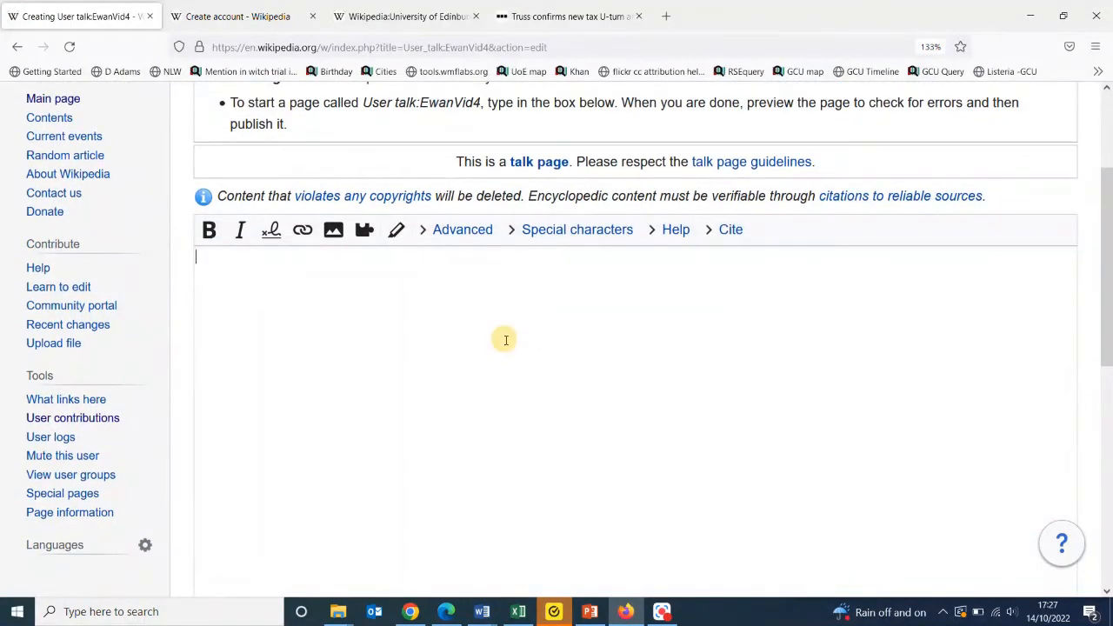
text(Hi, this is my talk page.)
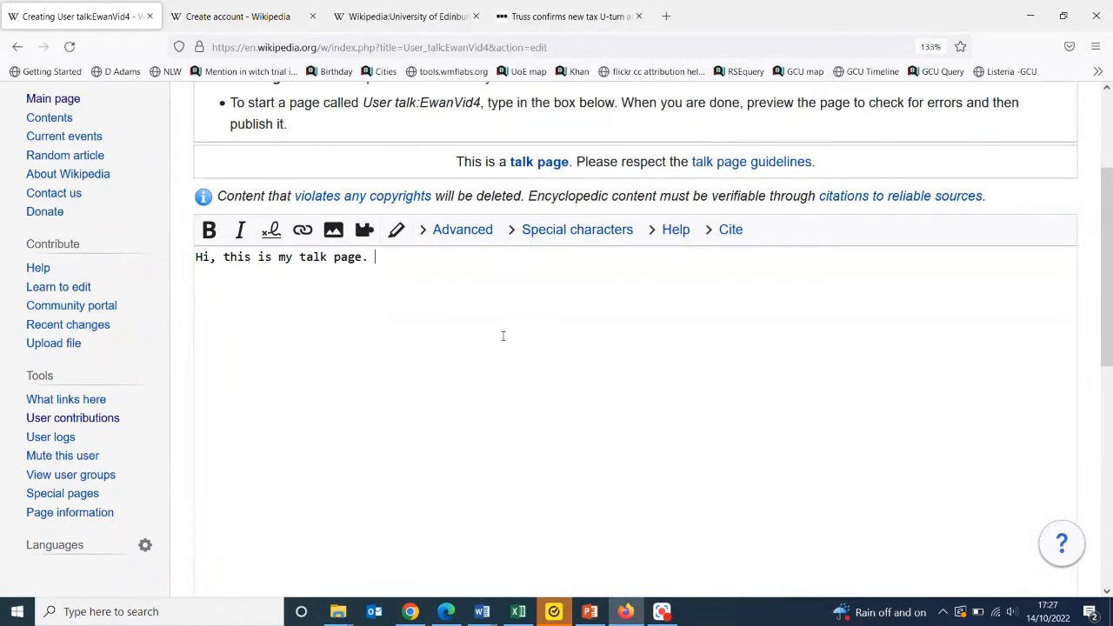
text(Feel free to)
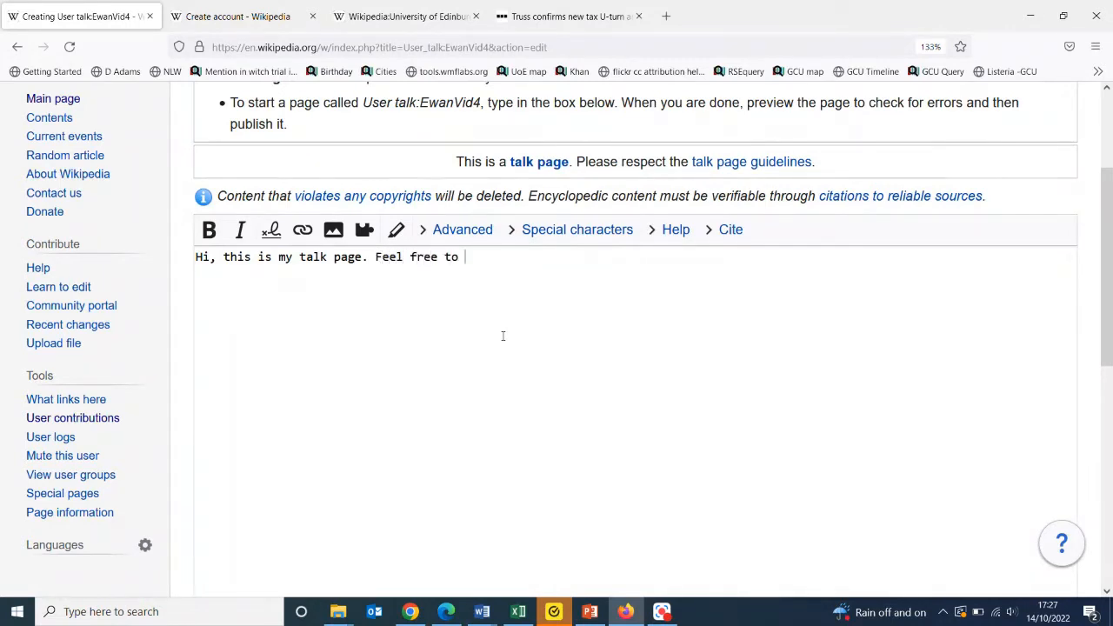
text(leave me a m)
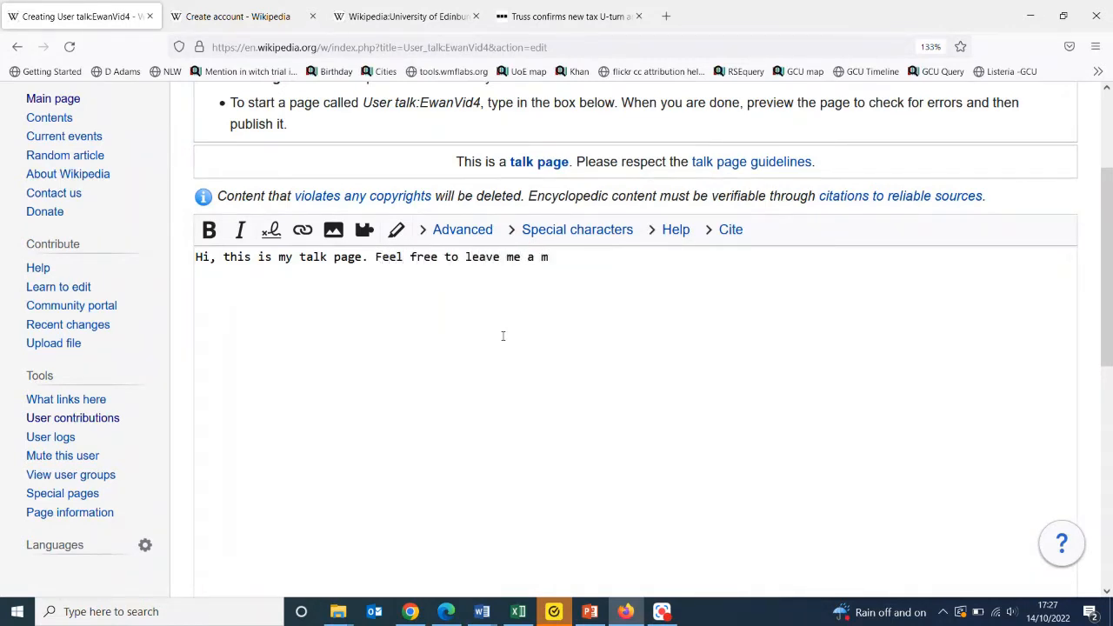
text(essage.)
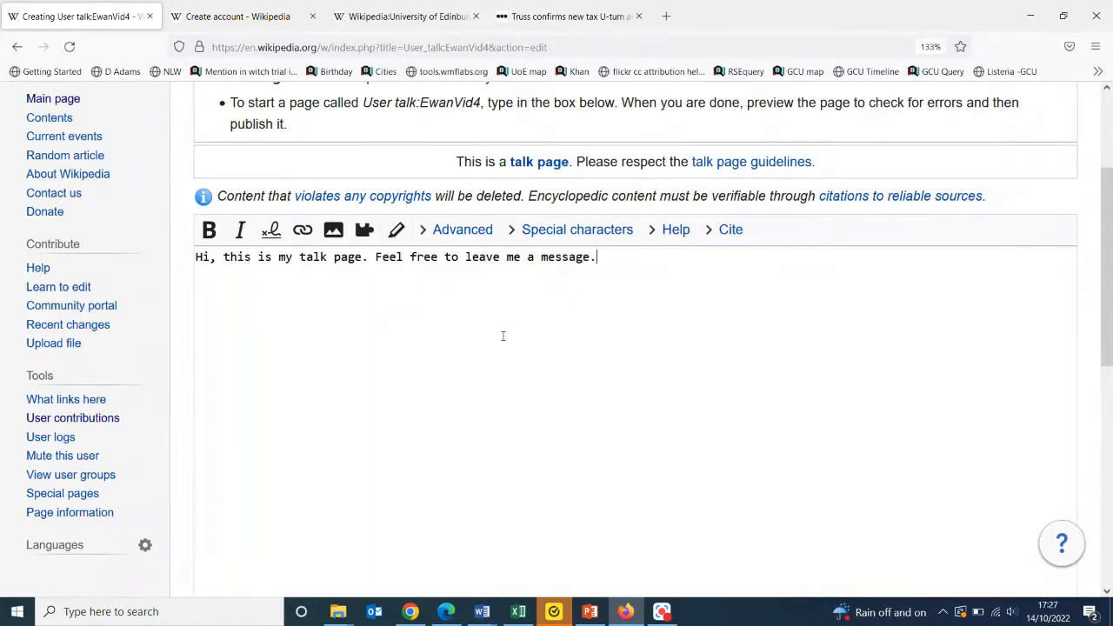
mouse_move(641, 268)
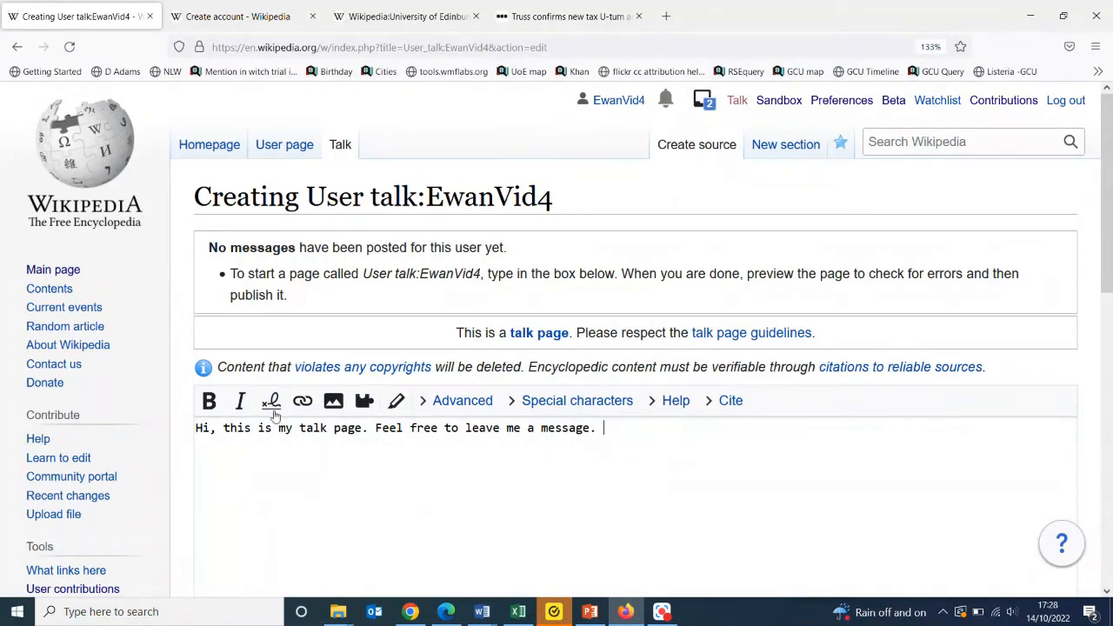
mouse_move(271, 400)
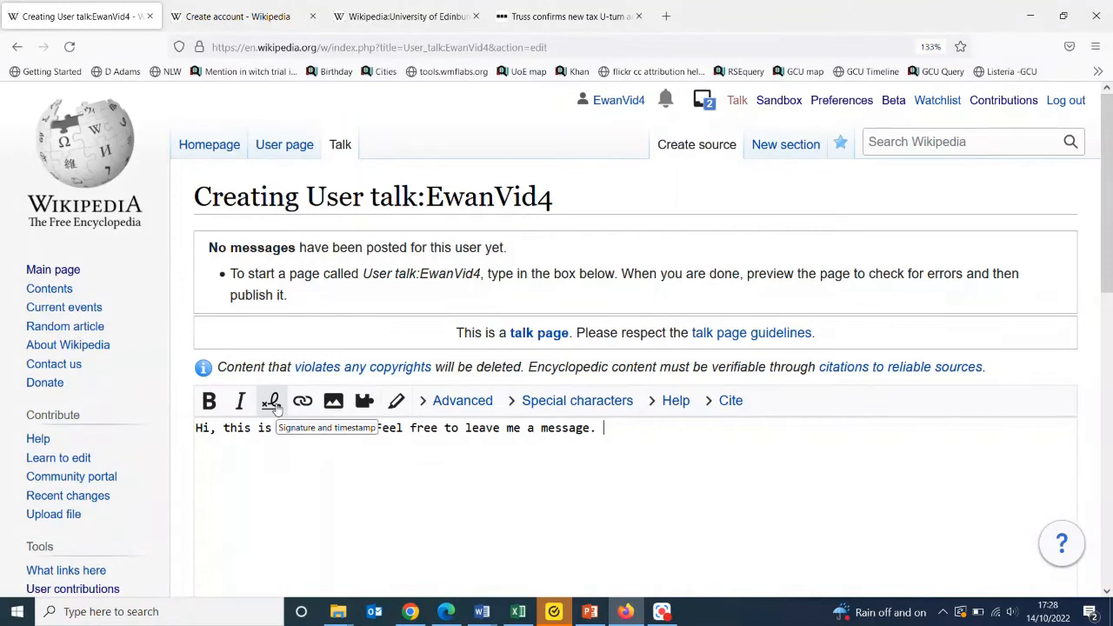
Step: Finish "my talk page." and append the --~~~~ signature with timestamp
text(my talk page.)
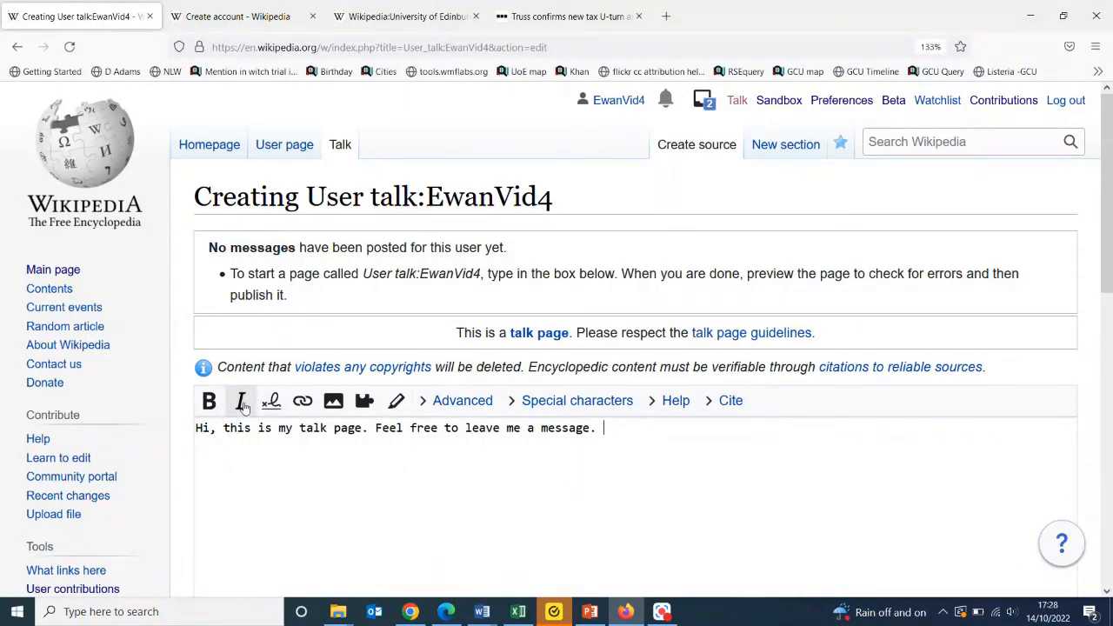
mouse_move(271, 401)
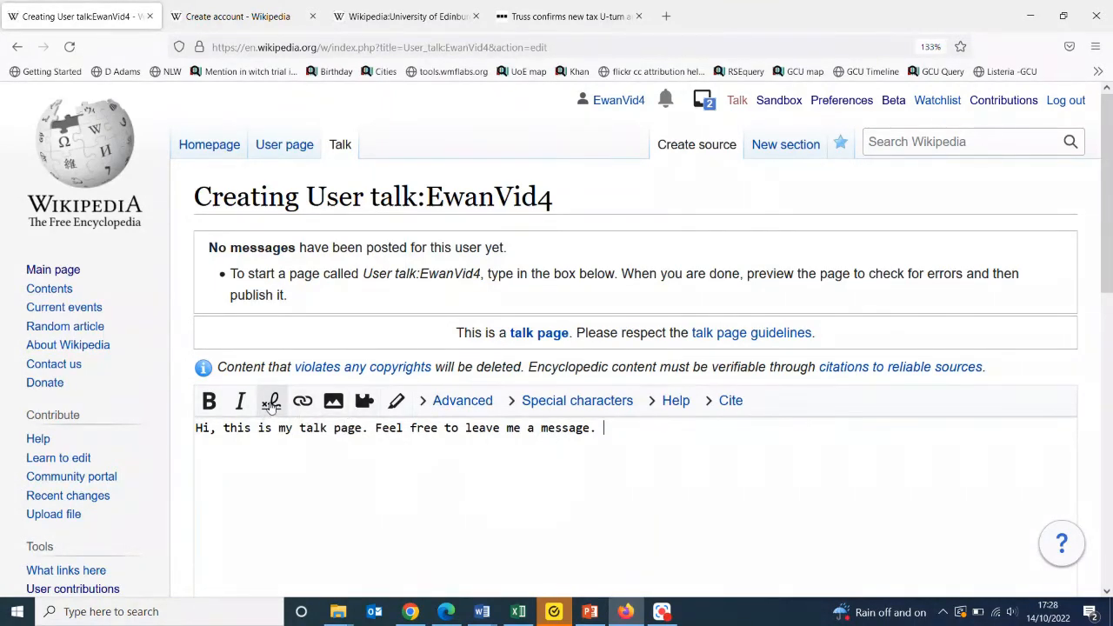
click(270, 401)
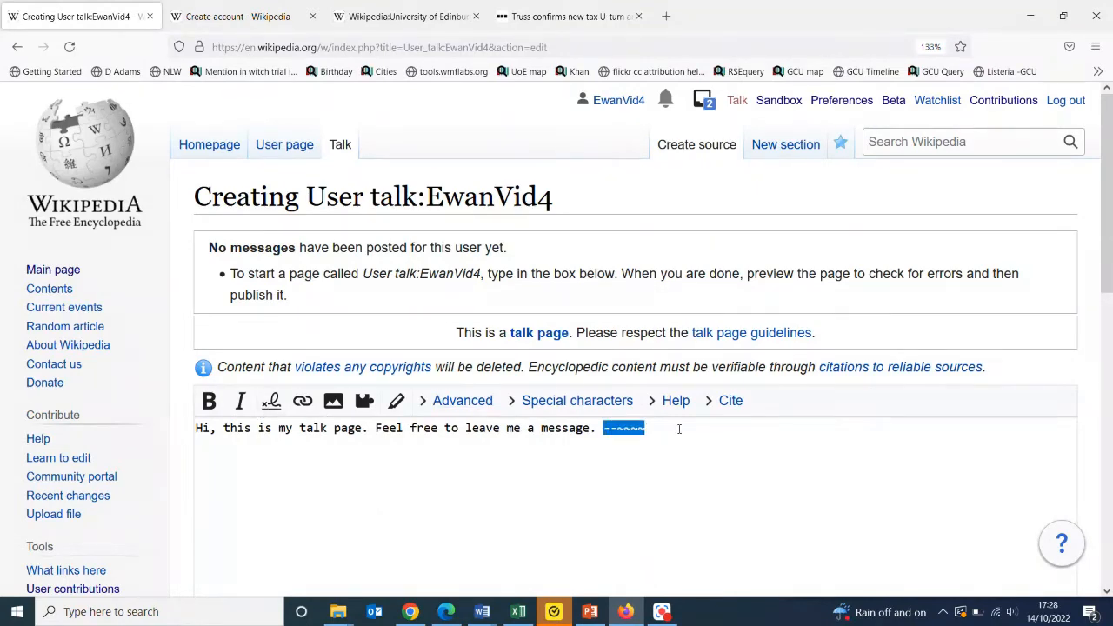
scroll(down, 3)
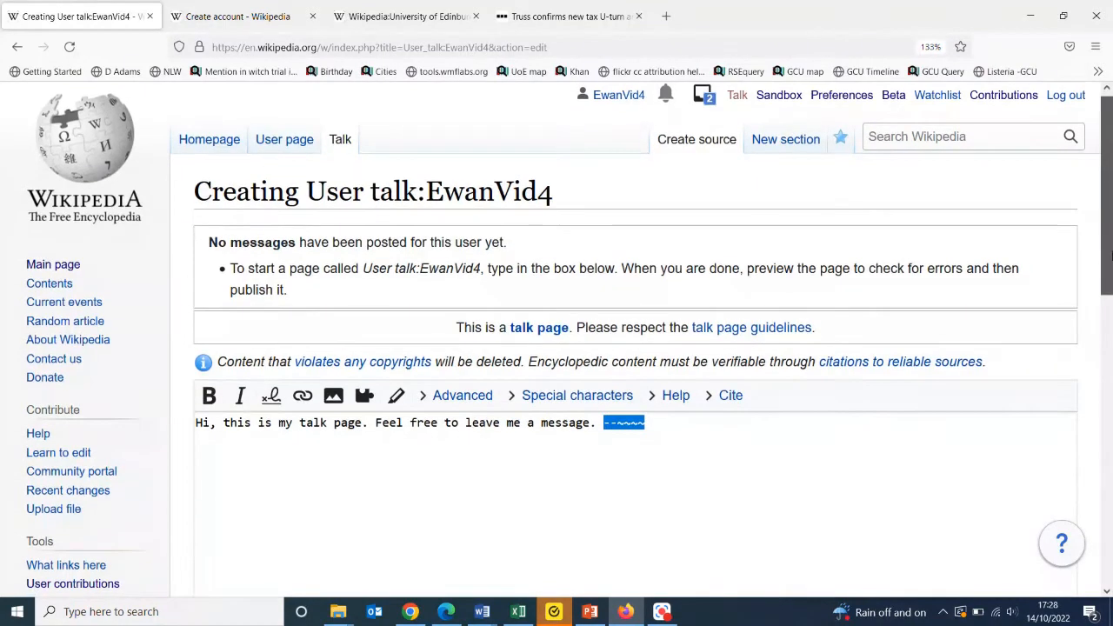
scroll(down, 3)
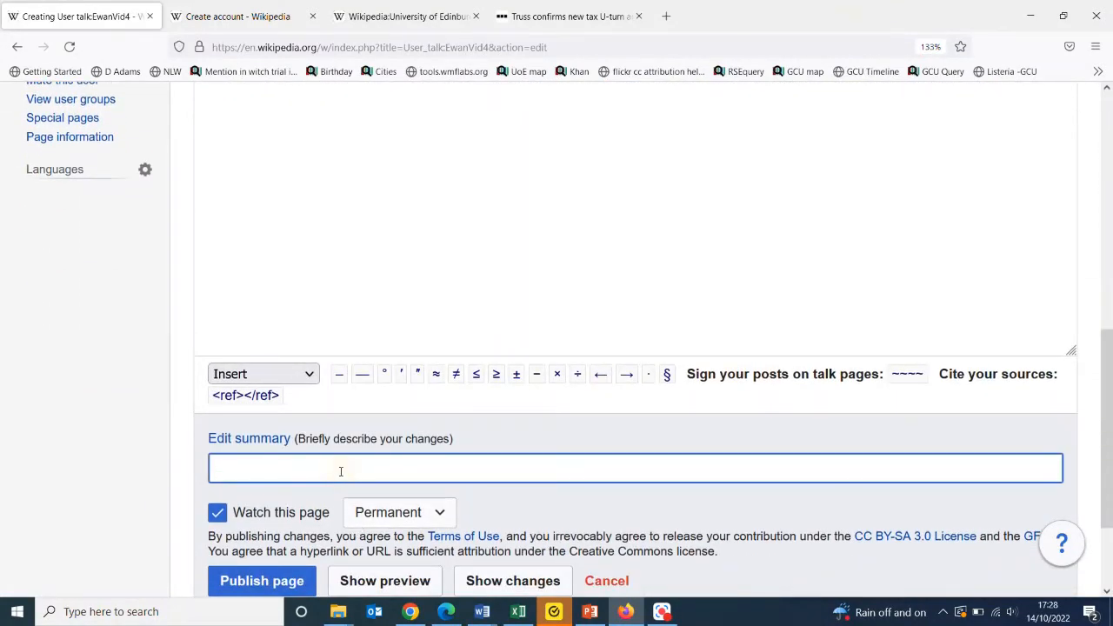
Step: Enter the edit summary "created talk page" and publish the new talk page
text(created talk)
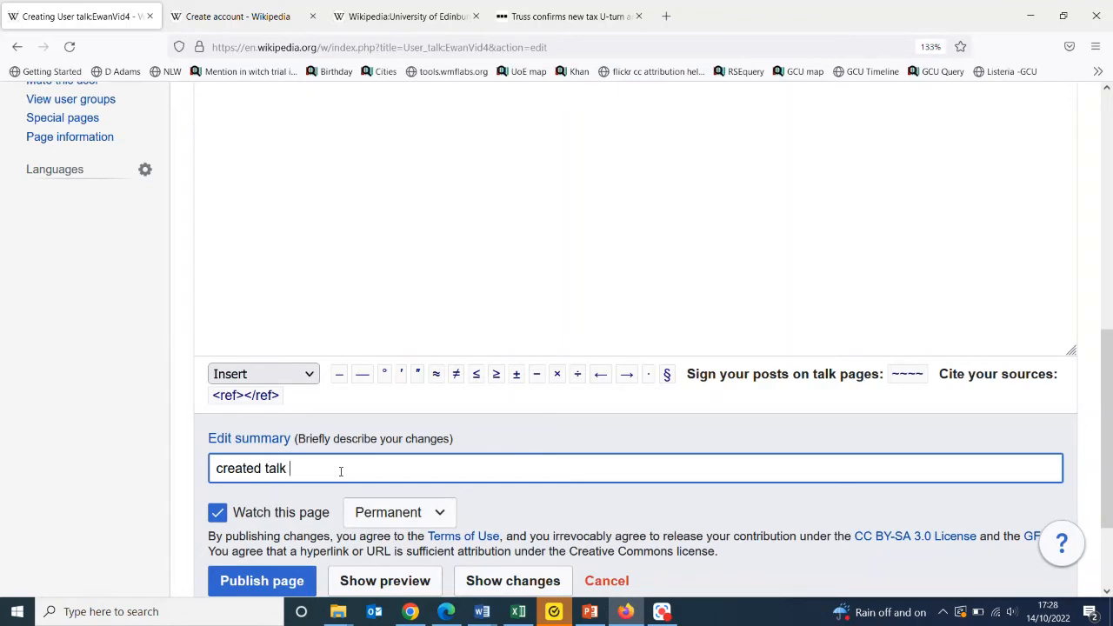
text(page)
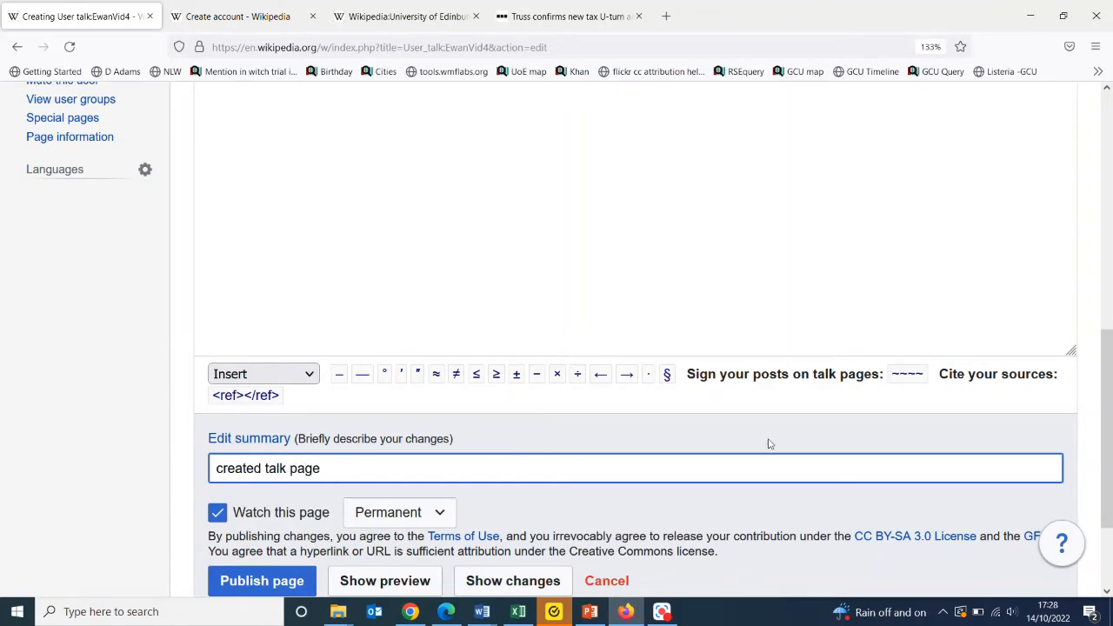
scroll(down, 3)
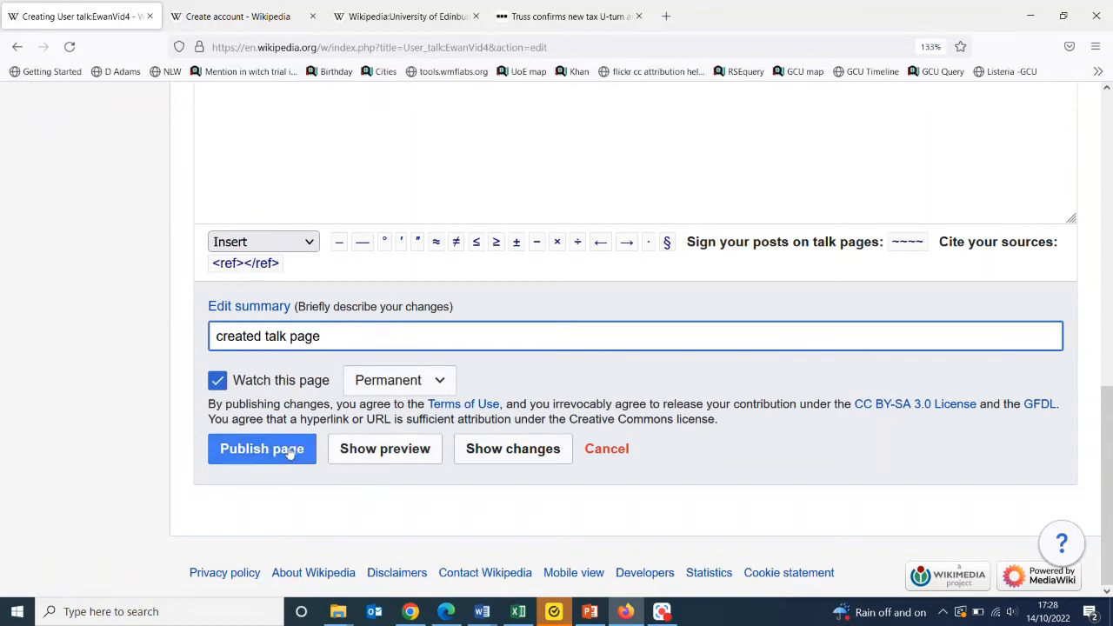
click(262, 448)
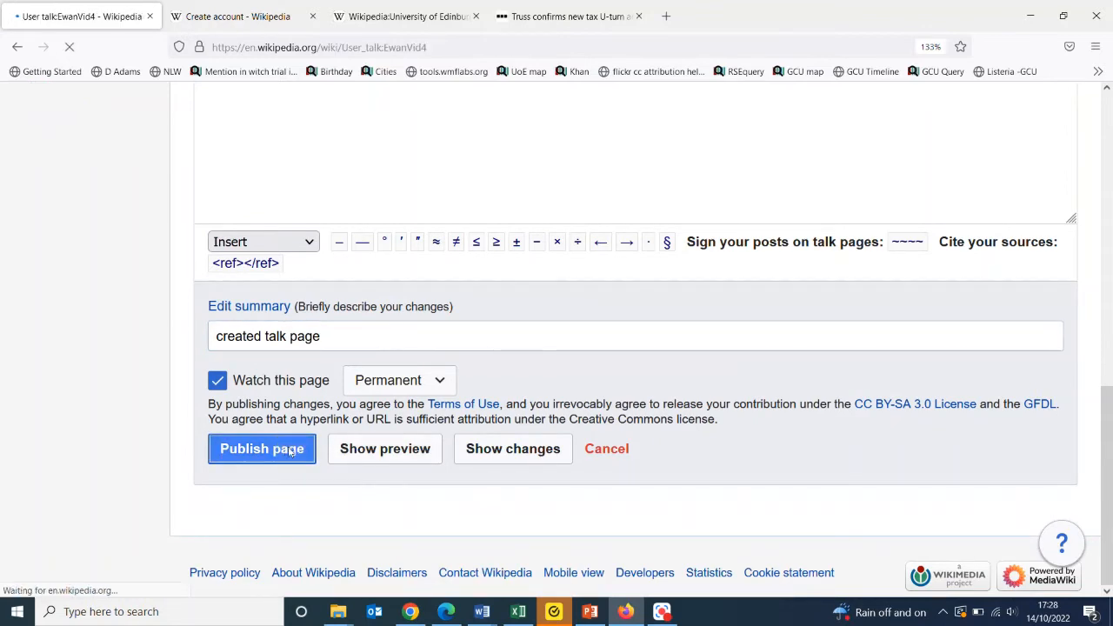
Step: View the published page signed EwanVid4 with timestamp and follow the signature's talk link
click(262, 449)
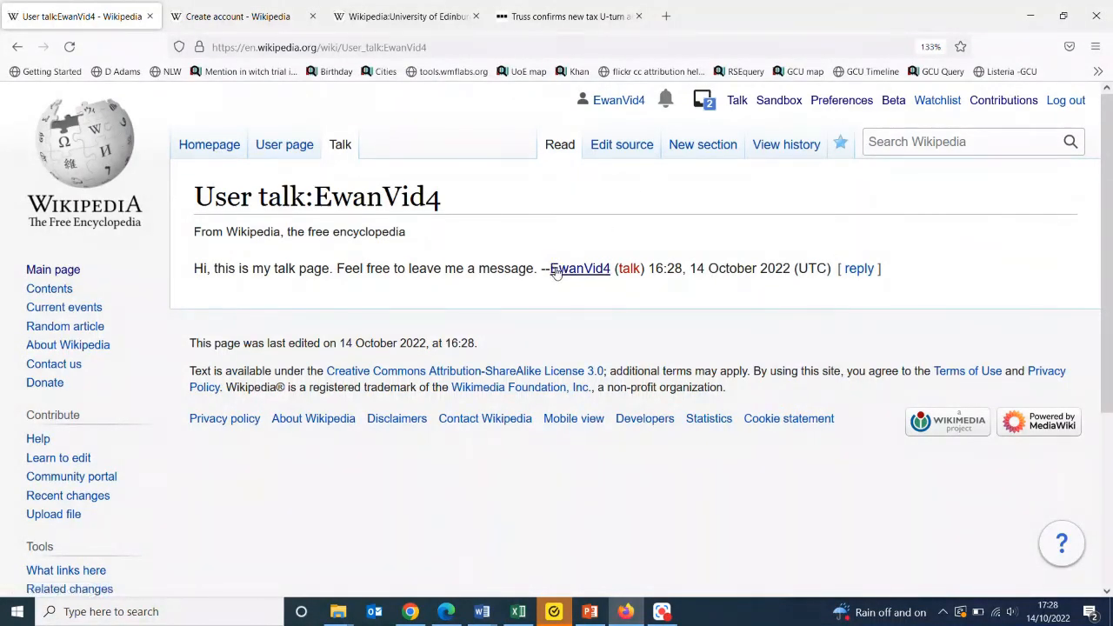
mouse_move(580, 268)
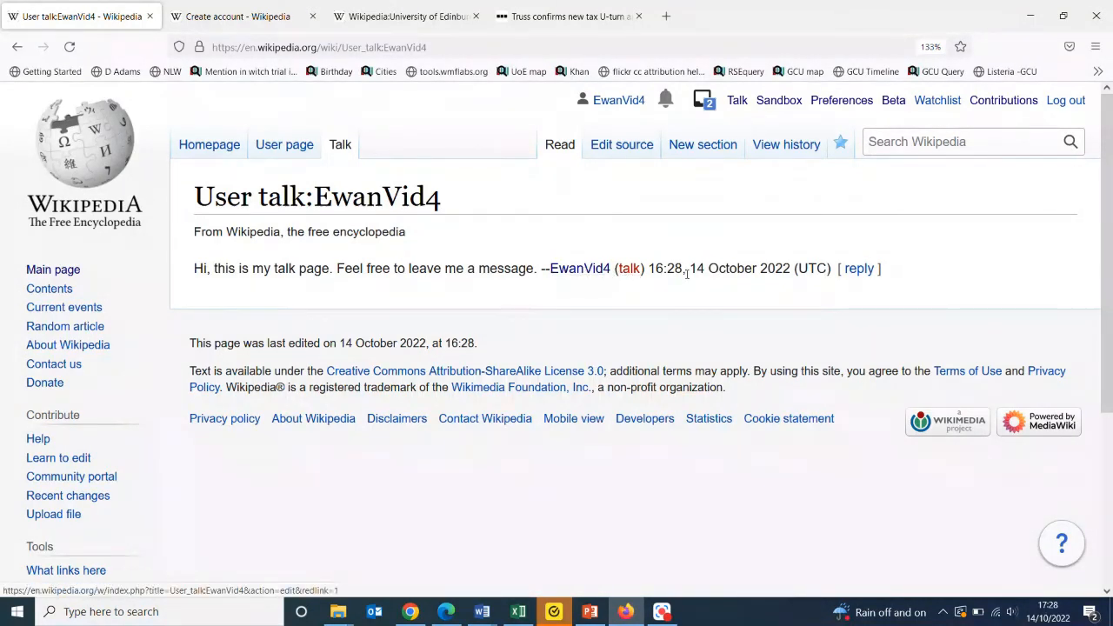
click(629, 268)
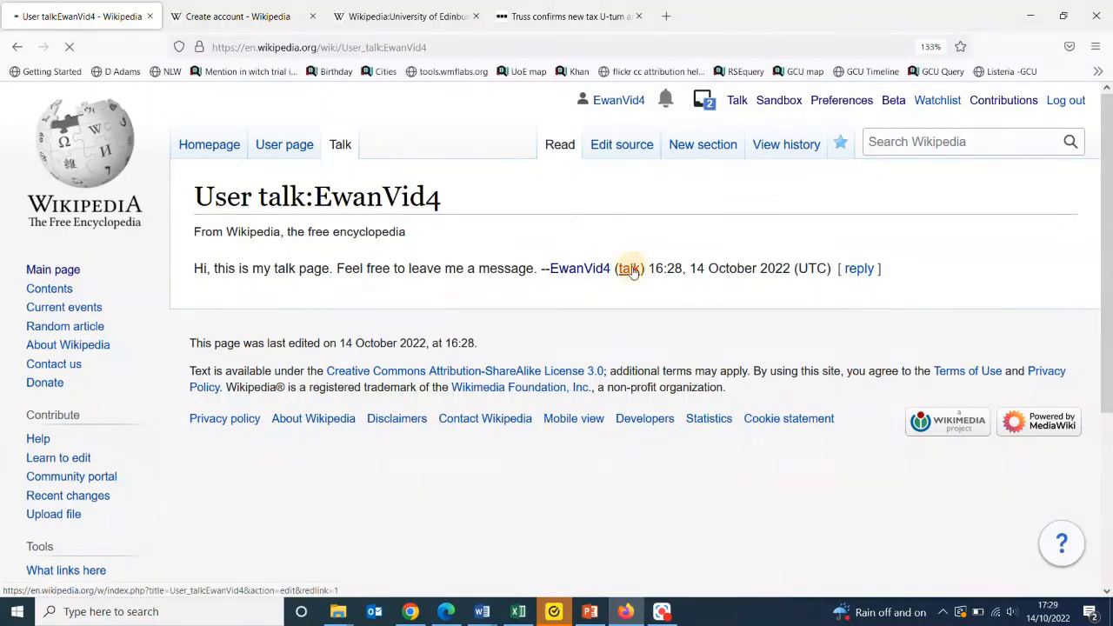
click(629, 268)
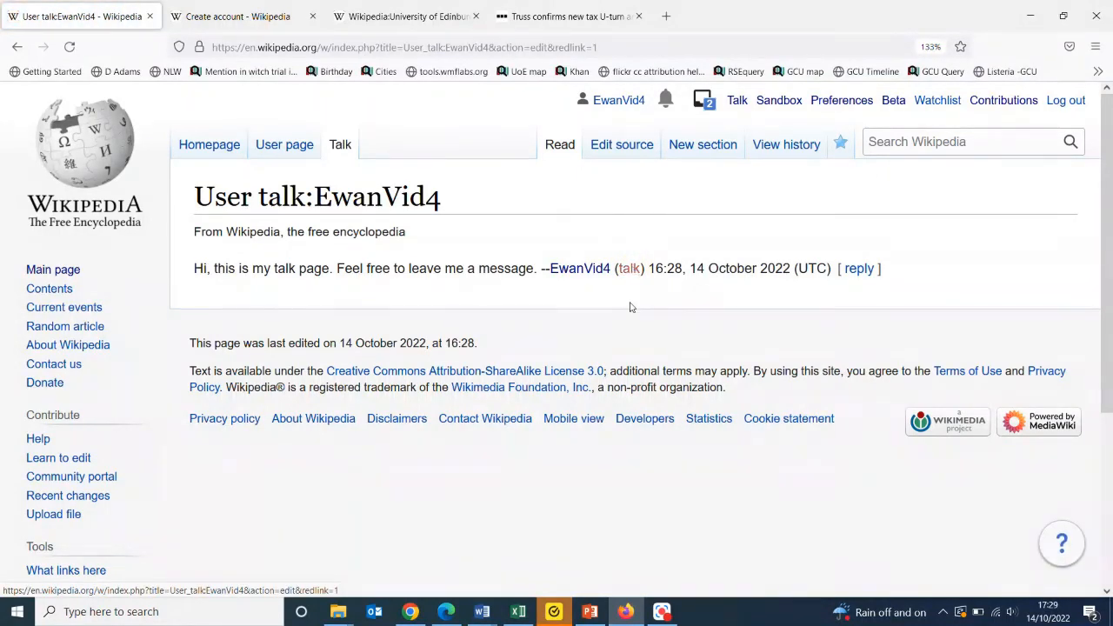